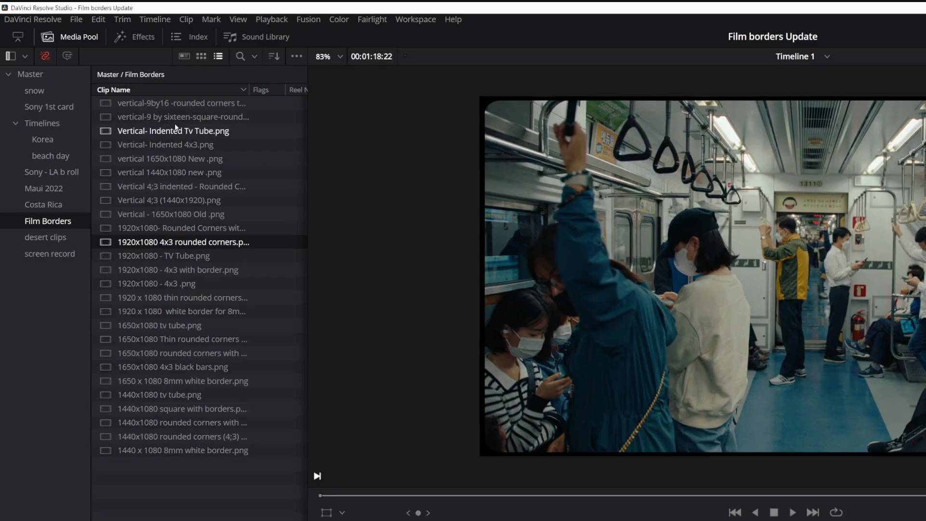
Step: Point out the vertical 9:16, vertical 1440x1080 and 1920x1080 4:3 rounded-corner borders, then select the 1440x1080 images
click(180, 103)
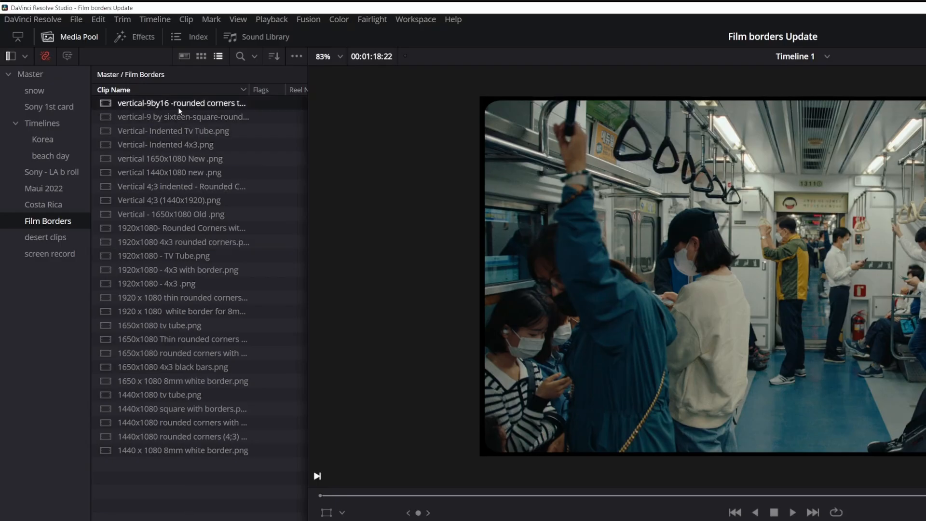
click(170, 172)
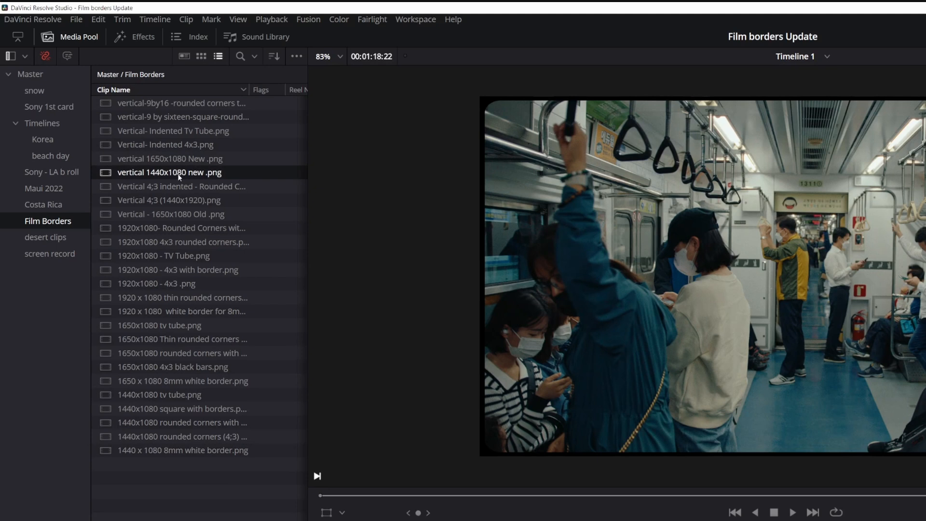
click(184, 241)
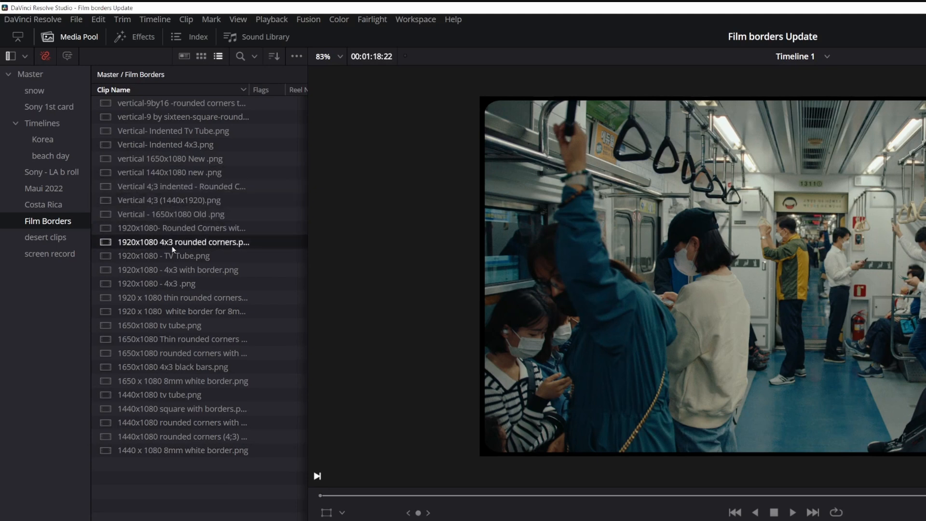
click(181, 311)
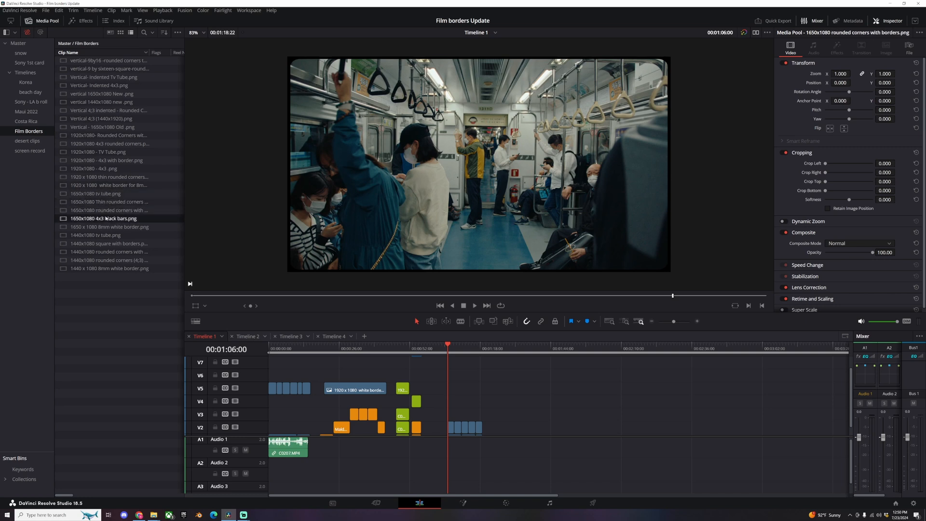
click(109, 251)
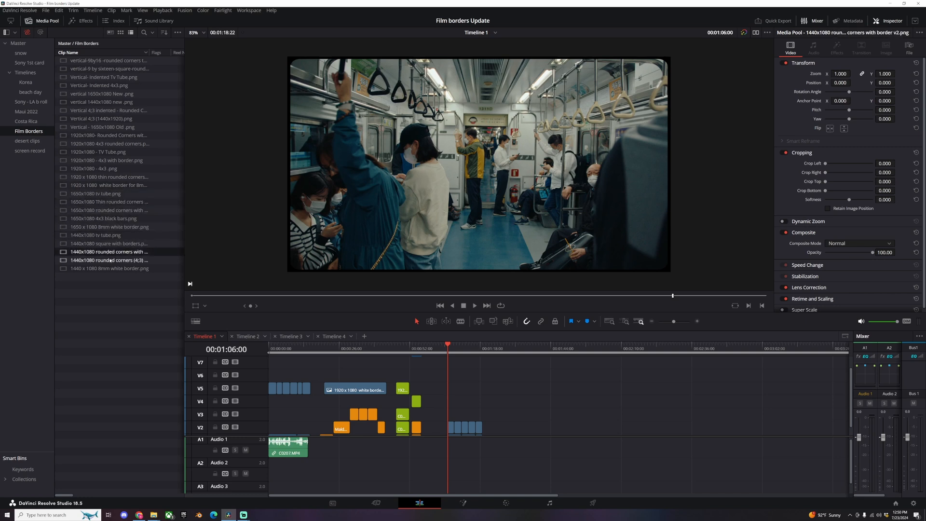
click(109, 268)
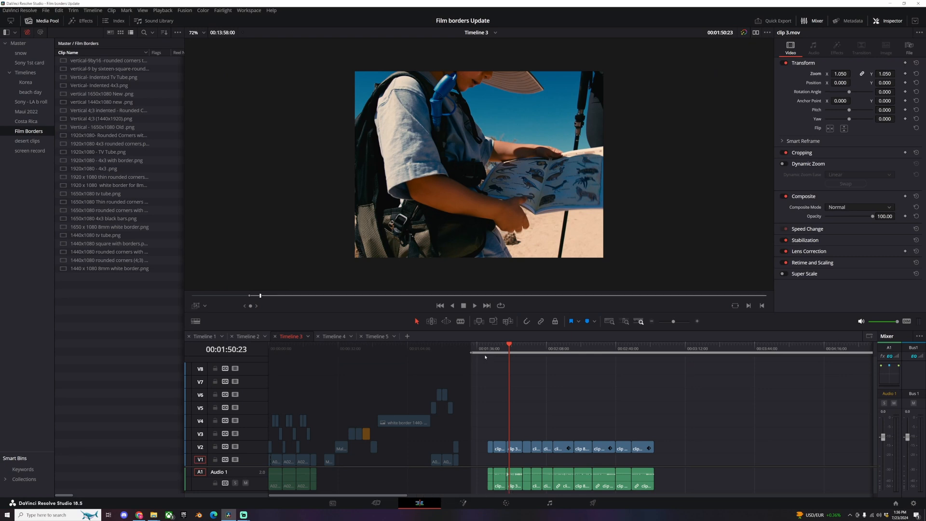
Step: Under the Master bin, create a new bin named 'Film borders 2'
click(109, 243)
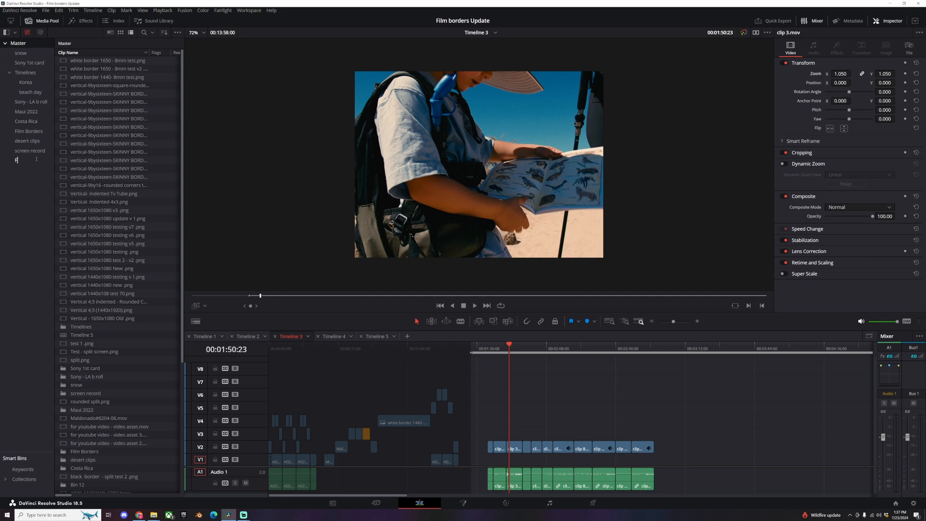
text(Film borders 2)
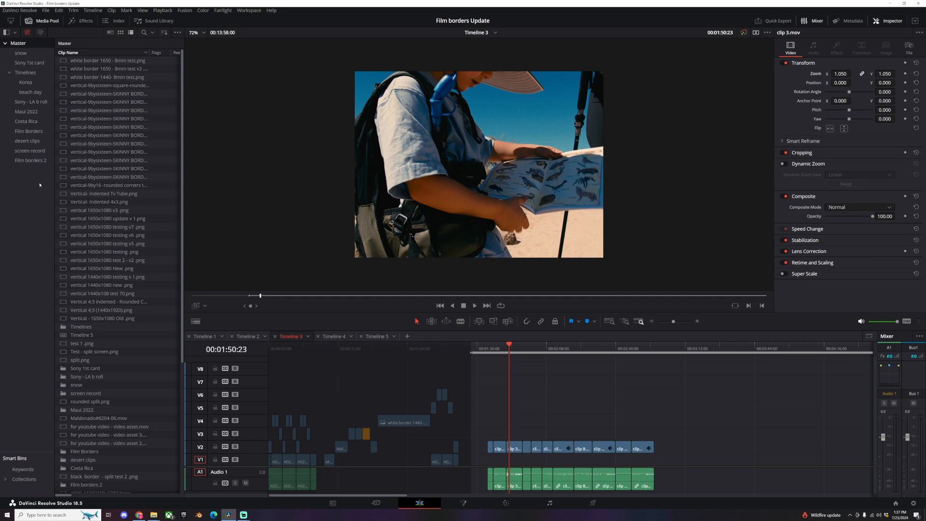
click(30, 160)
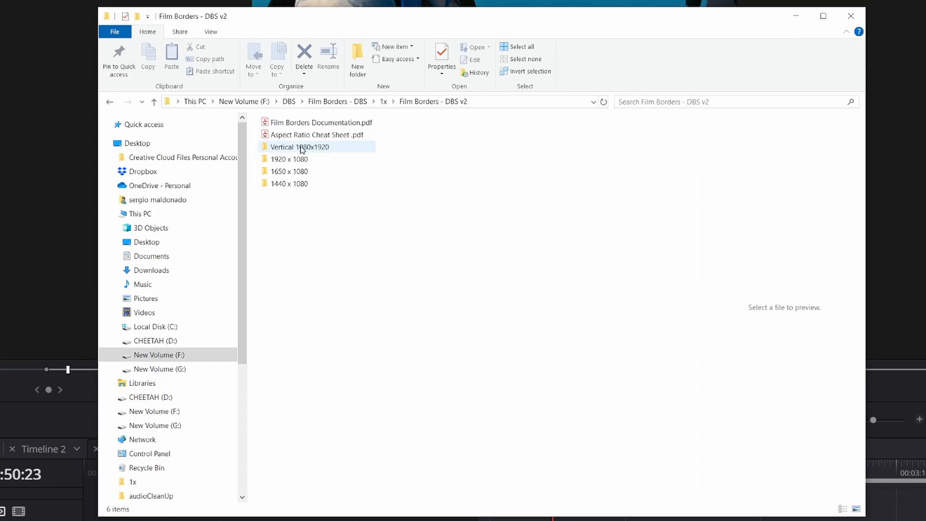
Step: Bring the Vertical, 1920x1080, 1650x1080 and 1440x1080 border folders into the Film borders 2 bin
click(290, 184)
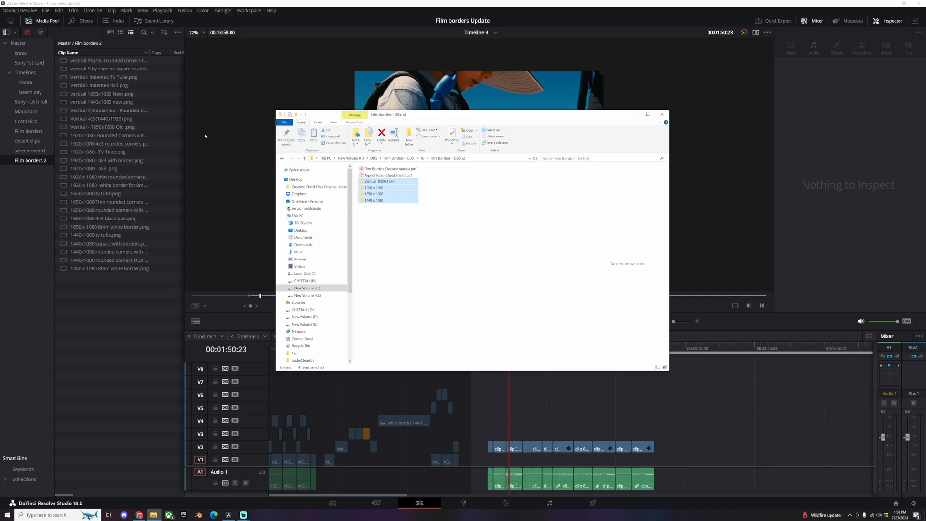
click(661, 114)
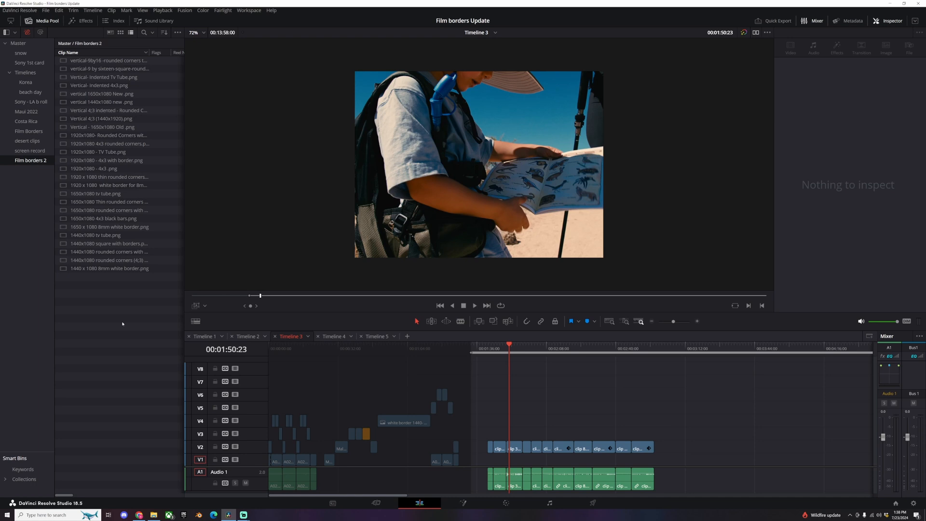
mouse_move(616, 250)
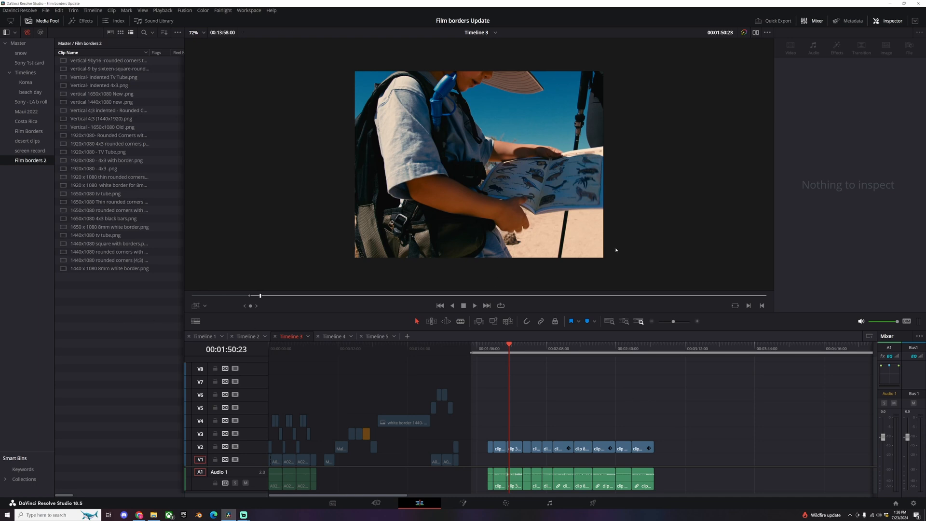
mouse_move(602, 219)
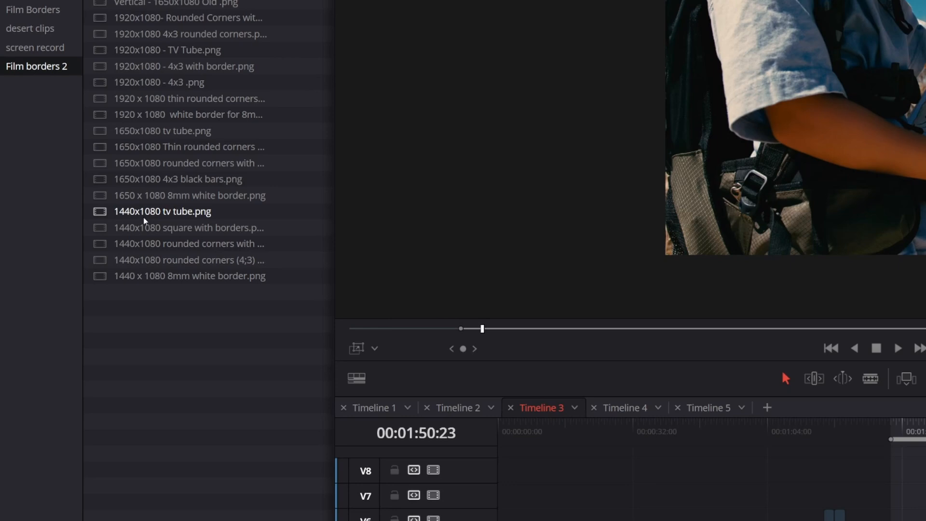
Step: Place the 1440x1080 rounded-corners border on V3 and lengthen it across the desert clips
click(188, 243)
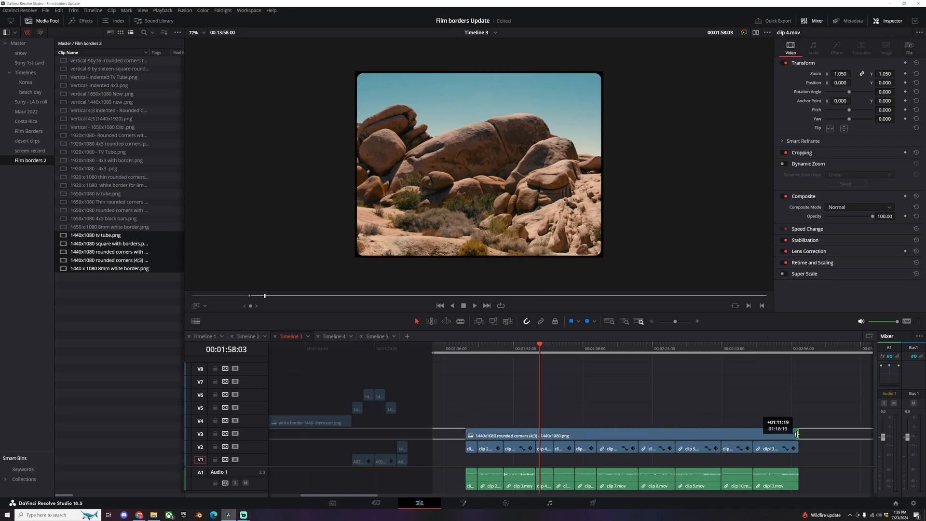
click(206, 324)
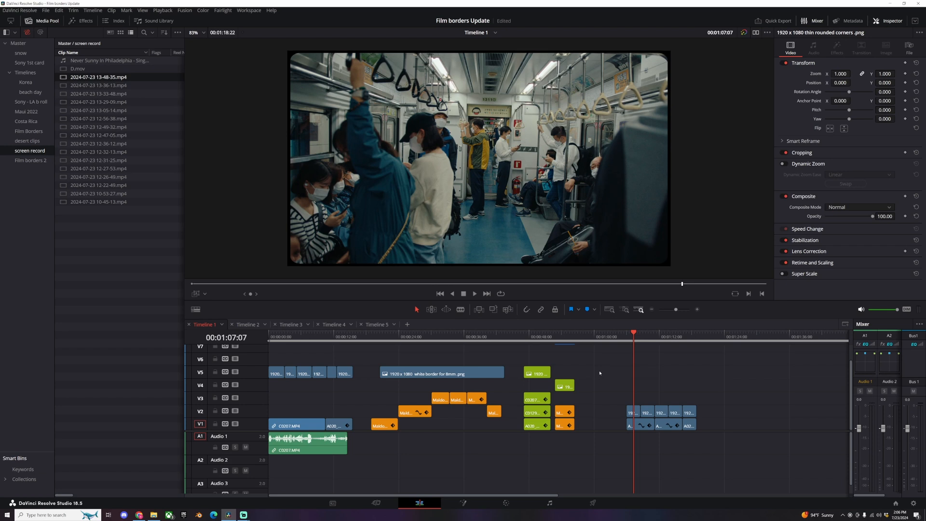
mouse_move(278, 97)
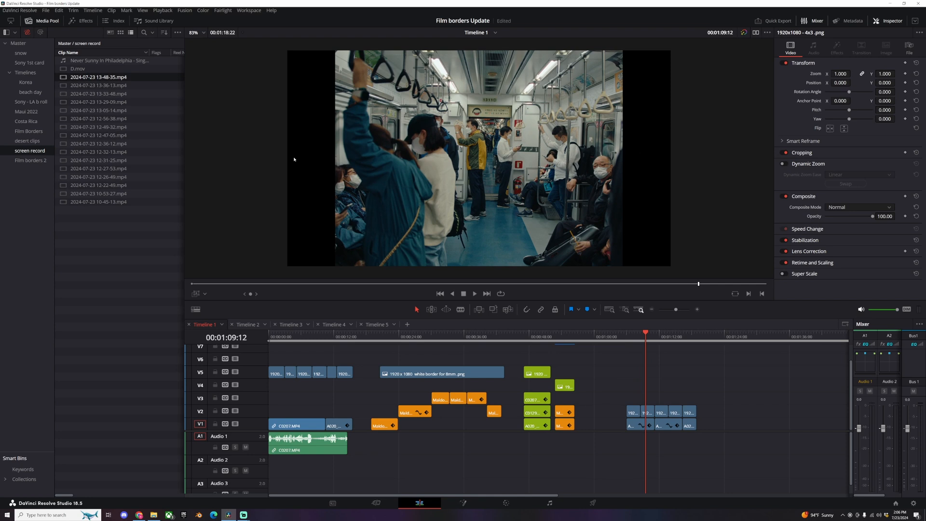
mouse_move(518, 323)
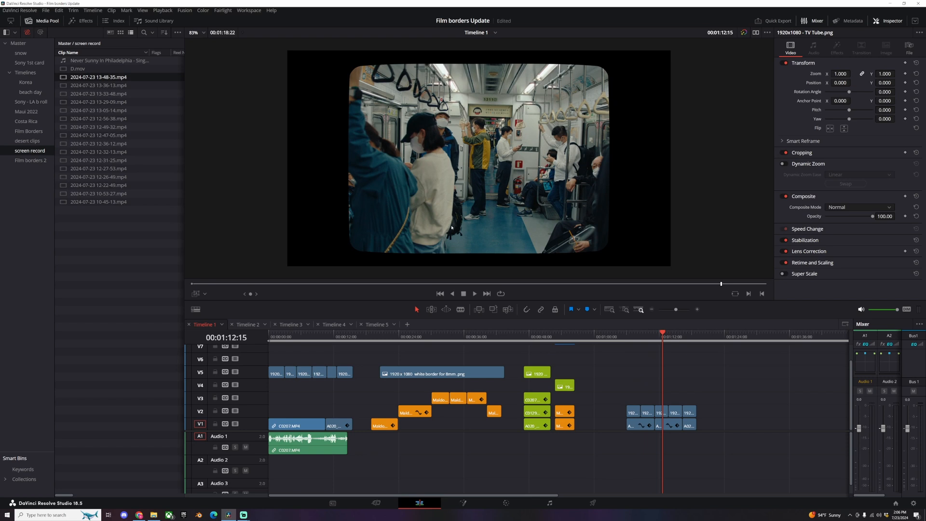
mouse_move(619, 311)
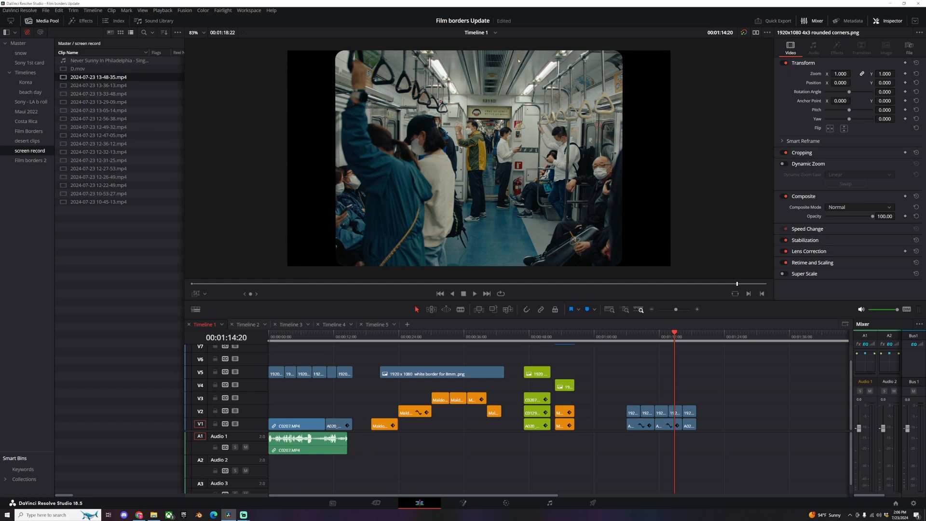
mouse_move(700, 378)
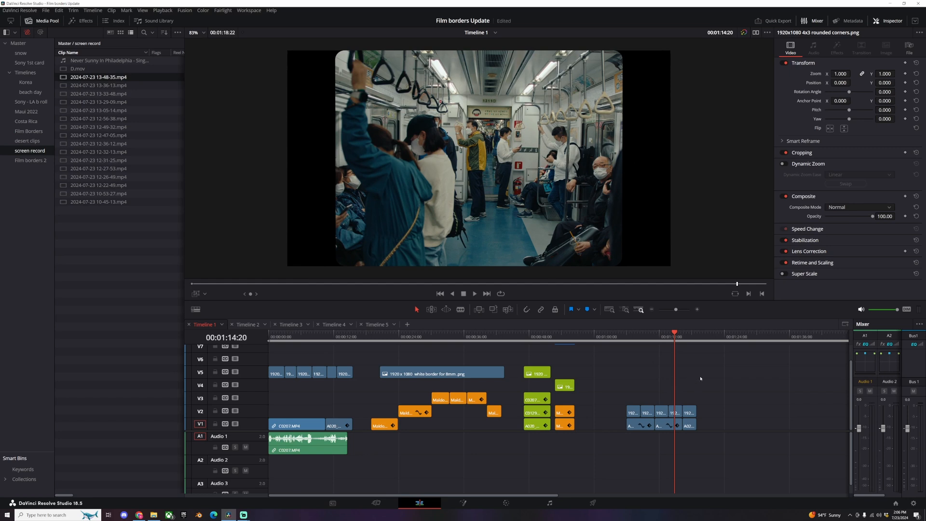
Step: Play Timeline 1's subway clip under the stacked 1920x1080 border overlays
click(688, 336)
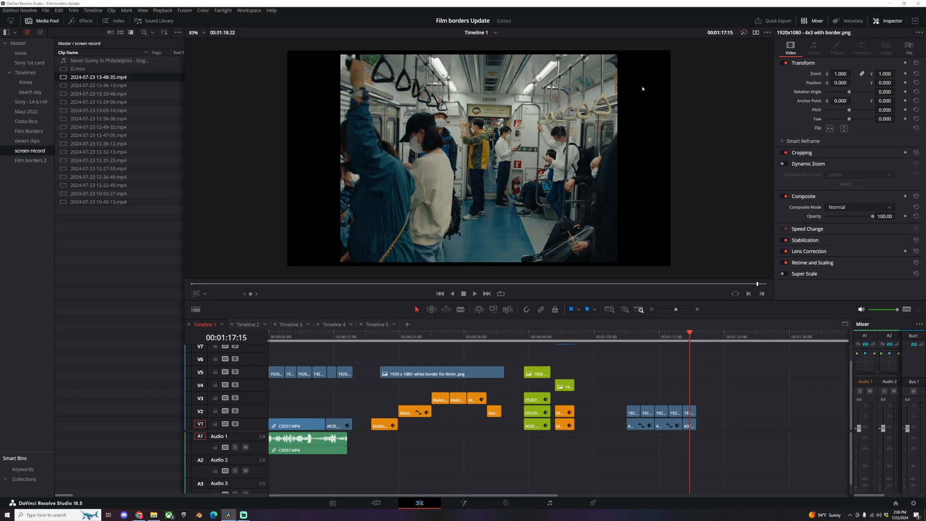
mouse_move(565, 298)
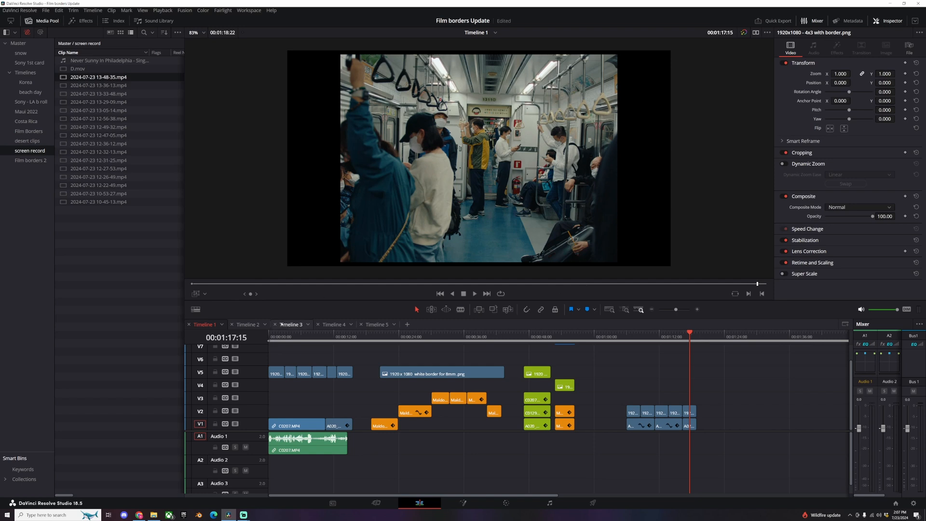
click(247, 324)
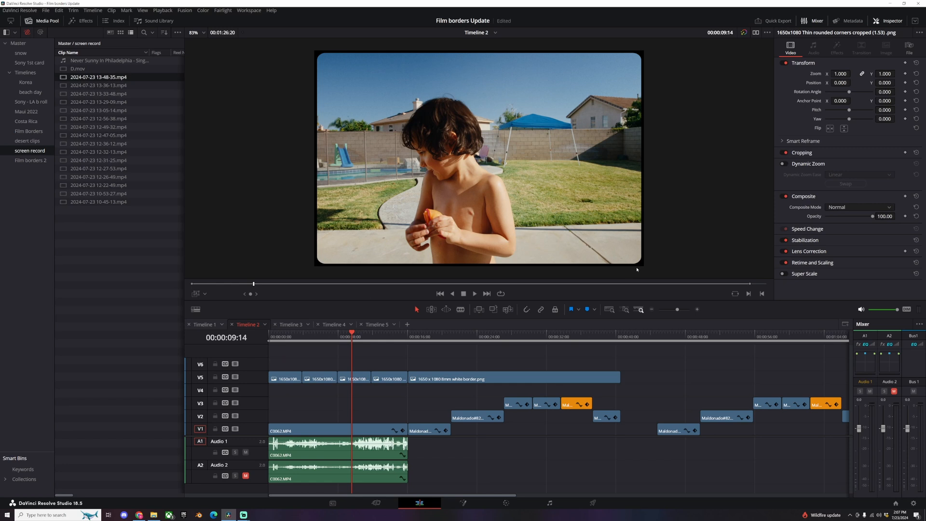
Step: Play the poolside footage in Timeline 2 under the 1650x1080 borders, including the TV tube
click(388, 337)
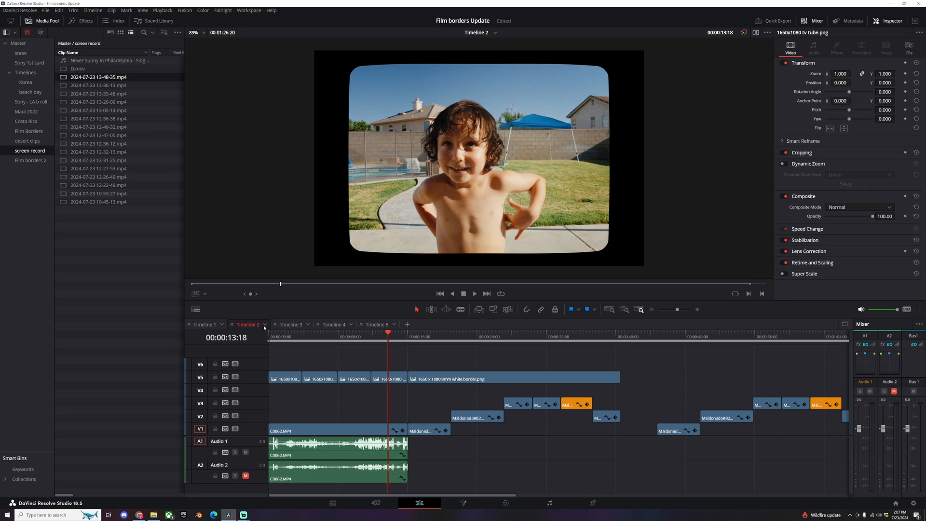
click(291, 324)
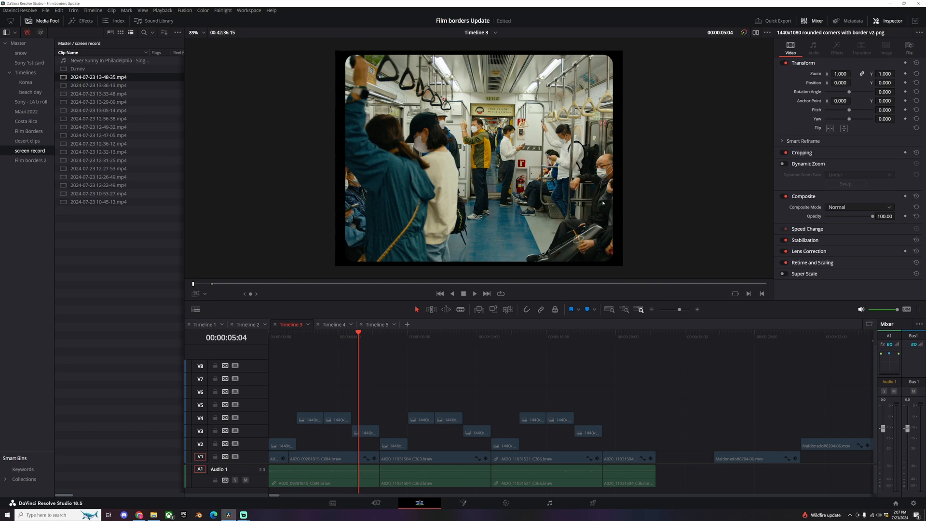
mouse_move(397, 345)
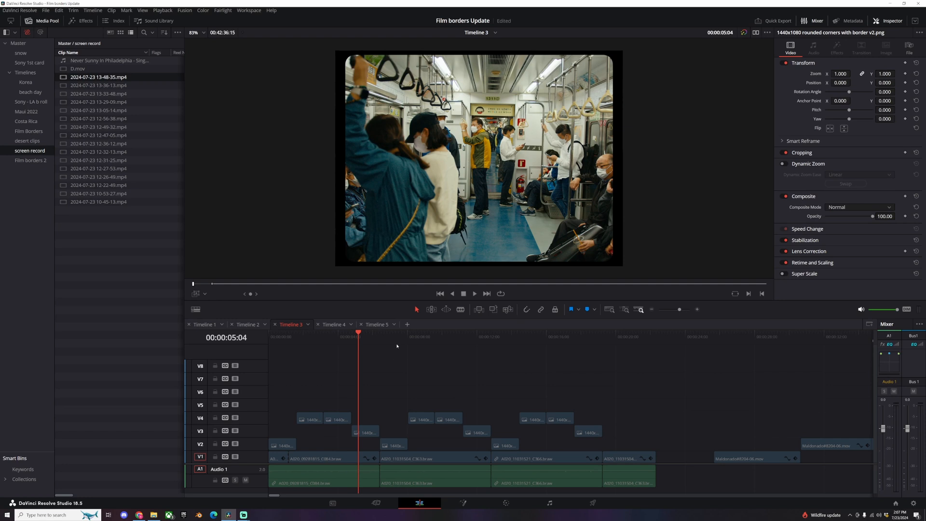
Step: View Timeline 3's subway clip inside the 1440x1080 rounded corners border v2
click(334, 324)
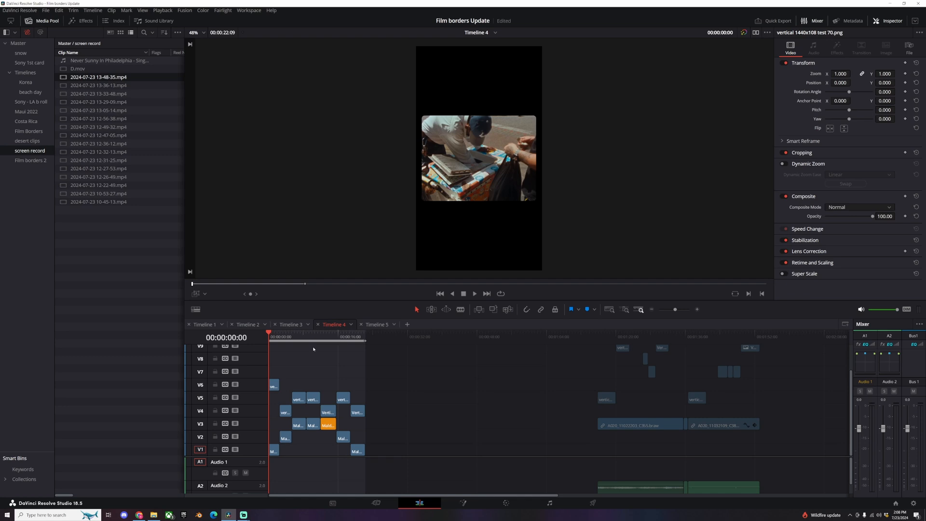
mouse_move(467, 200)
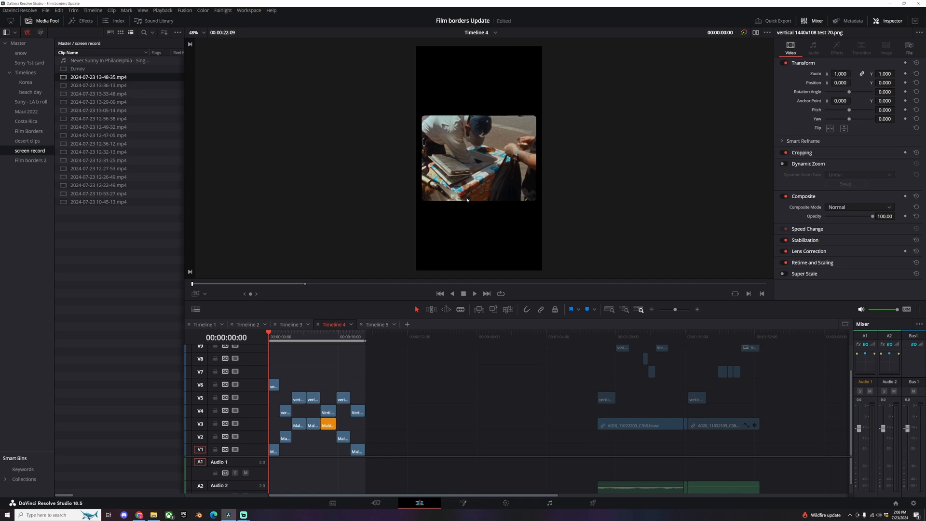
mouse_move(583, 165)
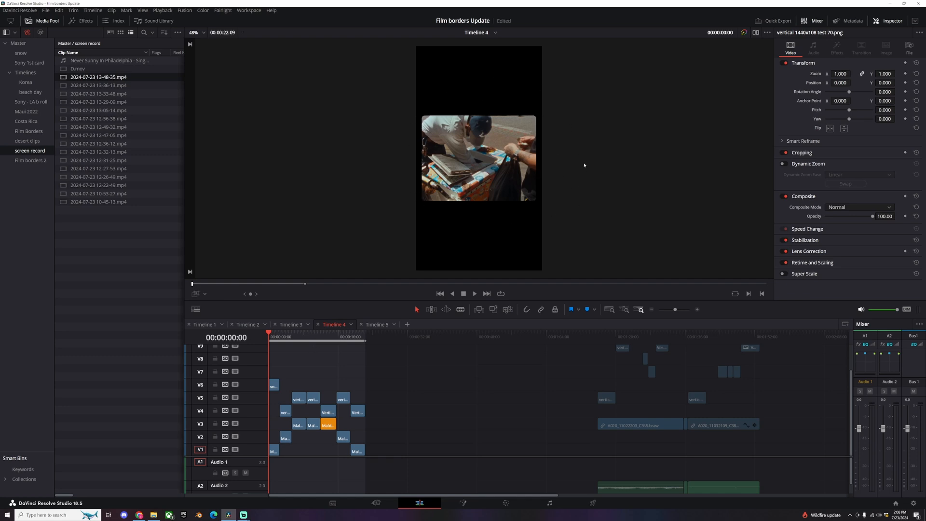
mouse_move(419, 199)
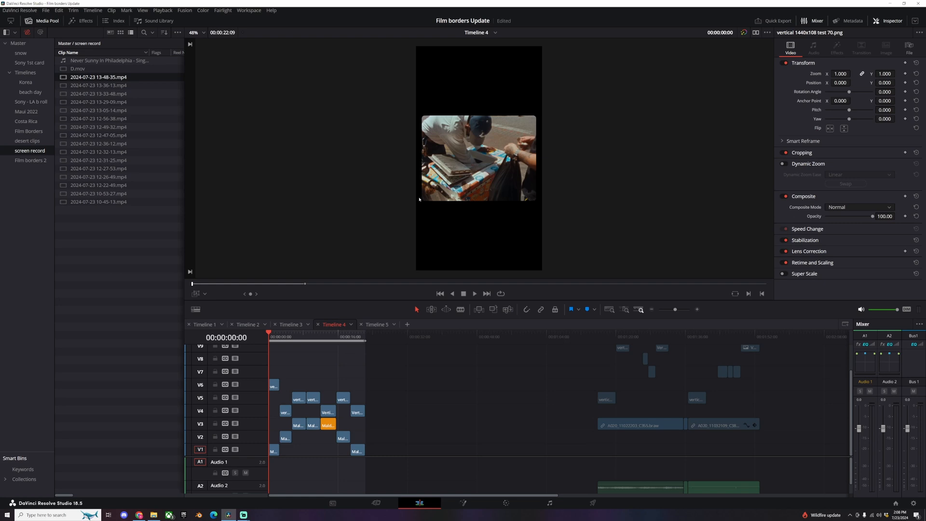
mouse_move(511, 217)
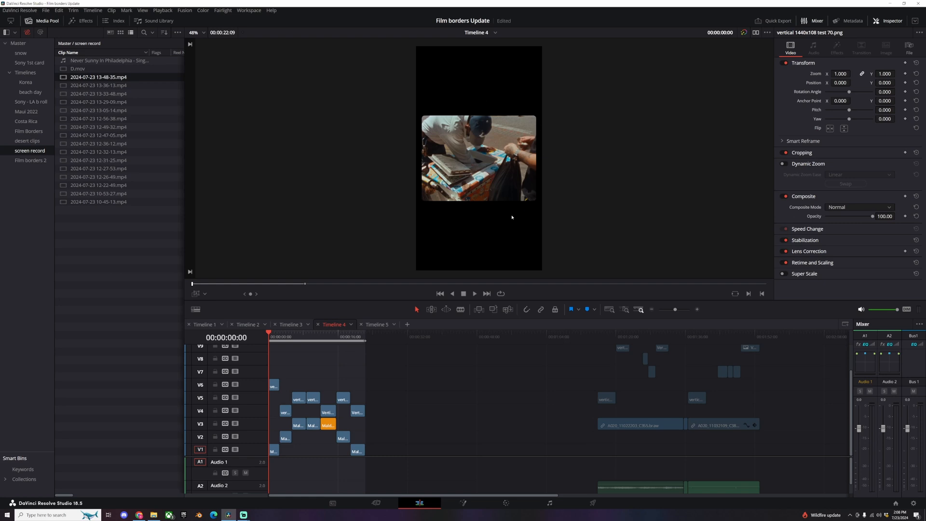
mouse_move(418, 166)
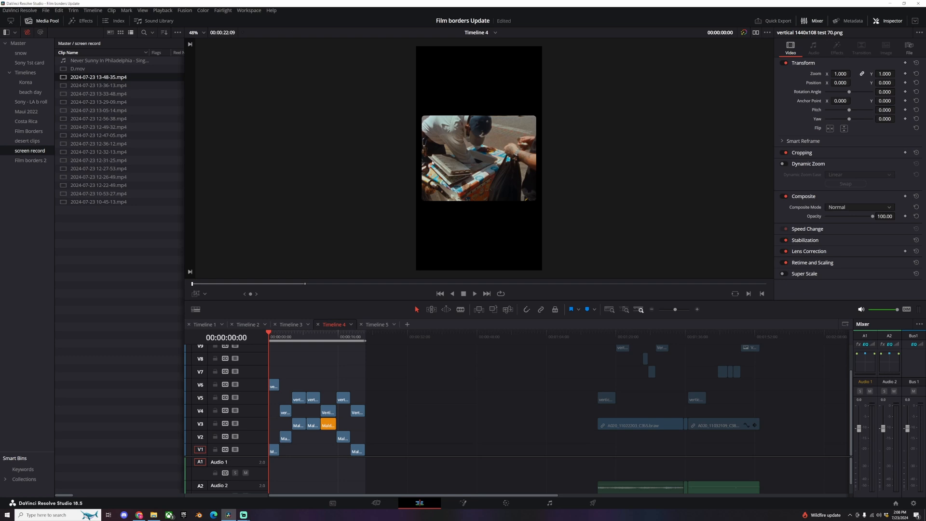
mouse_move(372, 240)
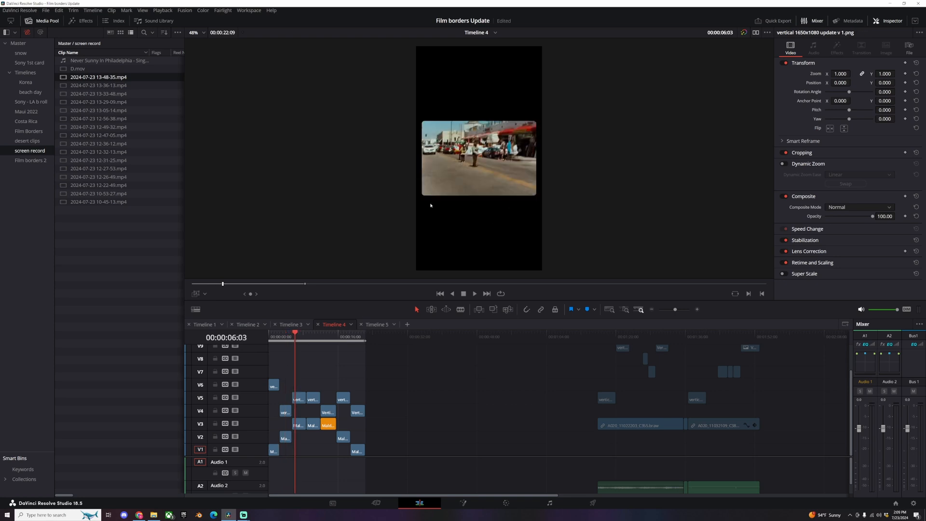
Step: Scrub Timeline 4 through the vertical border overlays up to the rounded TV tube style
click(315, 332)
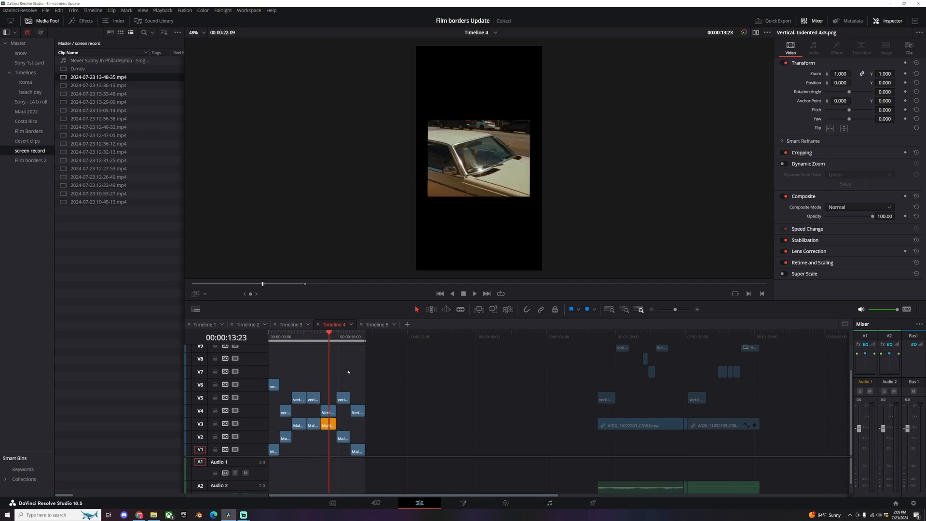
mouse_move(527, 106)
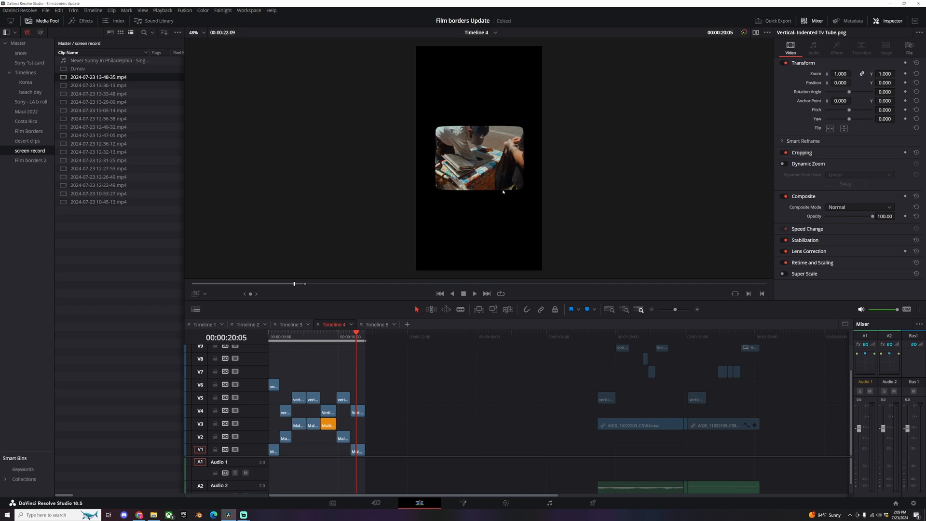
mouse_move(555, 128)
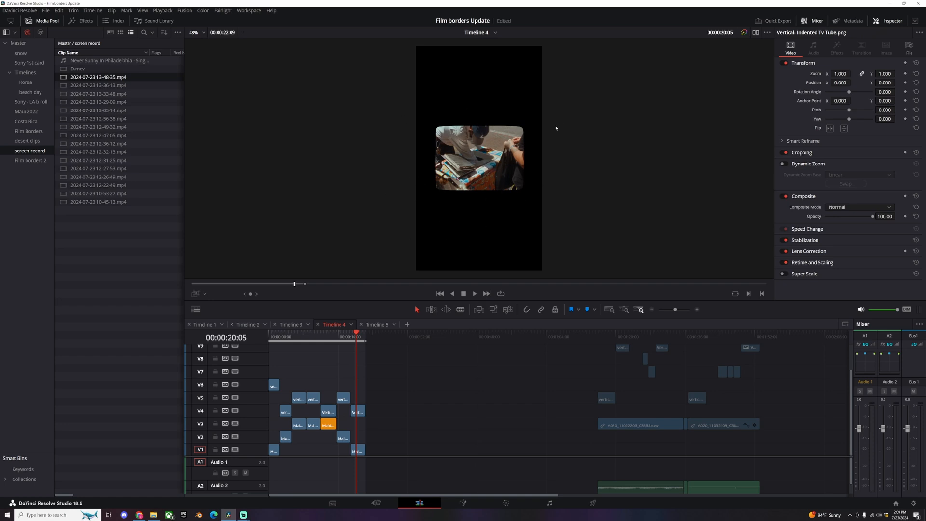
click(290, 325)
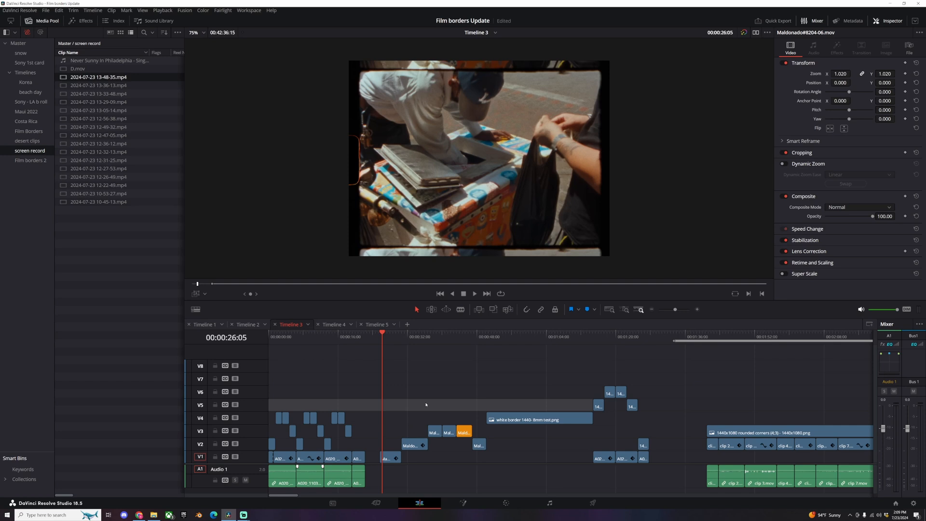
mouse_move(583, 61)
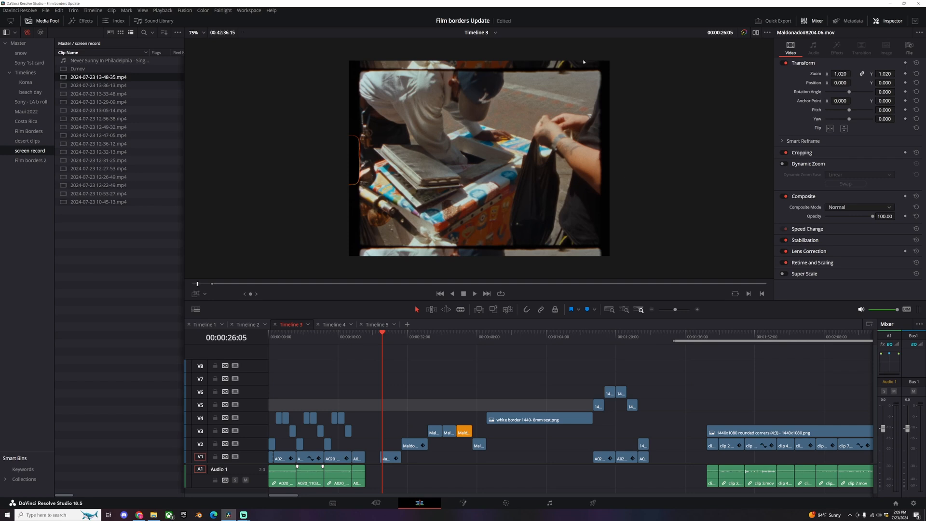
mouse_move(492, 144)
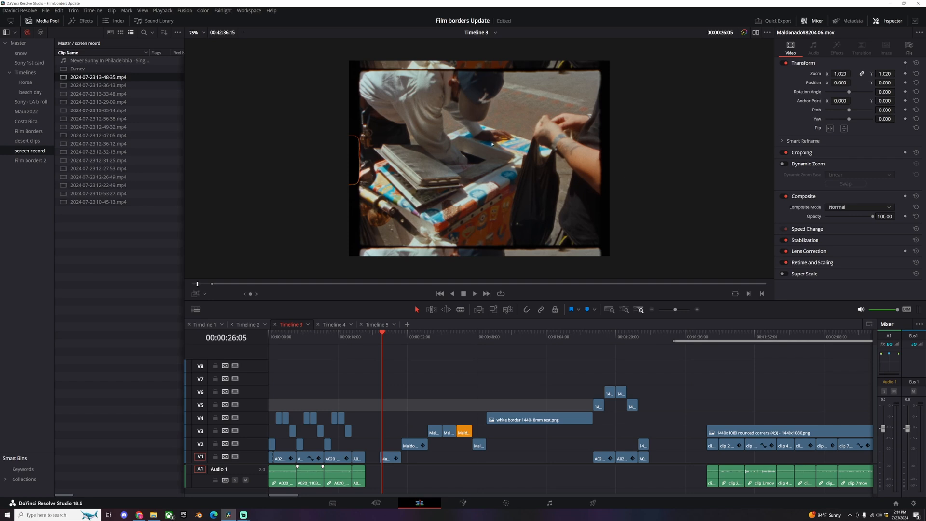
Step: Move the white border 1440-8mm test.png over the vendor shot and play it back
click(474, 292)
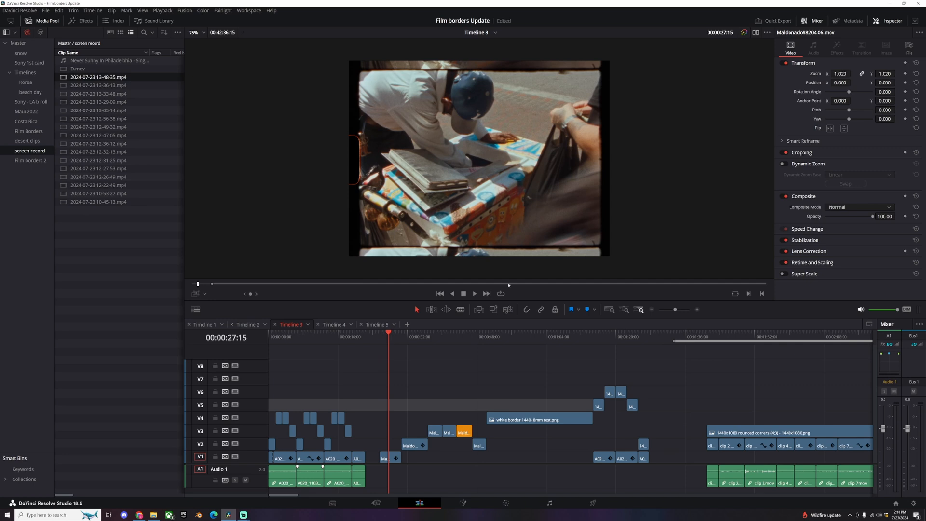
mouse_move(499, 224)
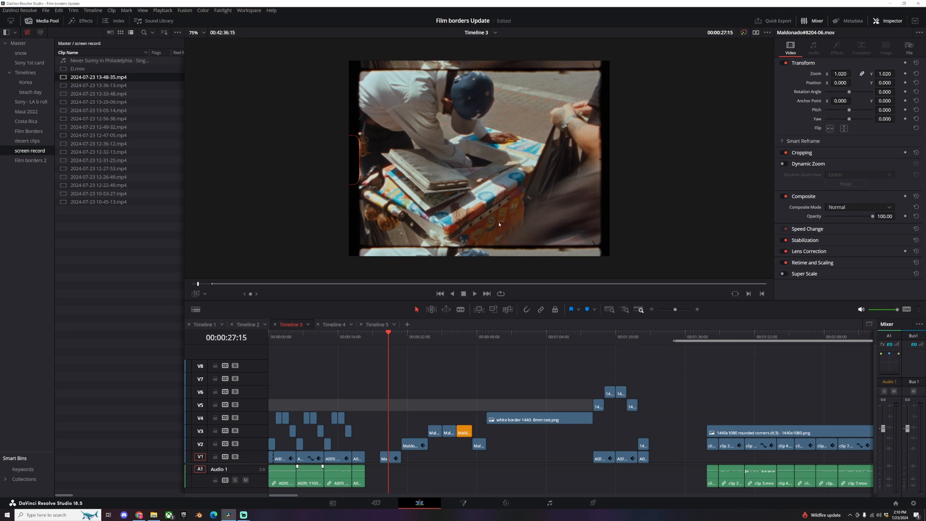
click(534, 419)
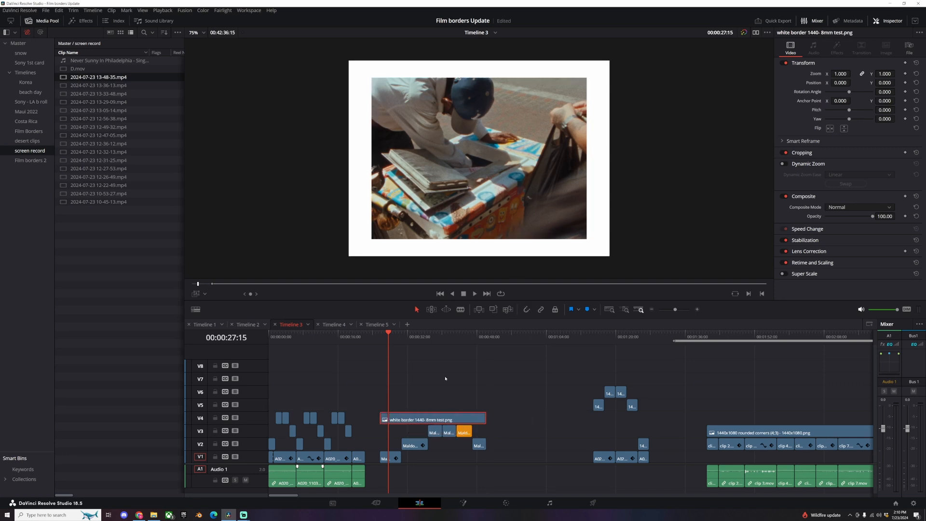
click(474, 294)
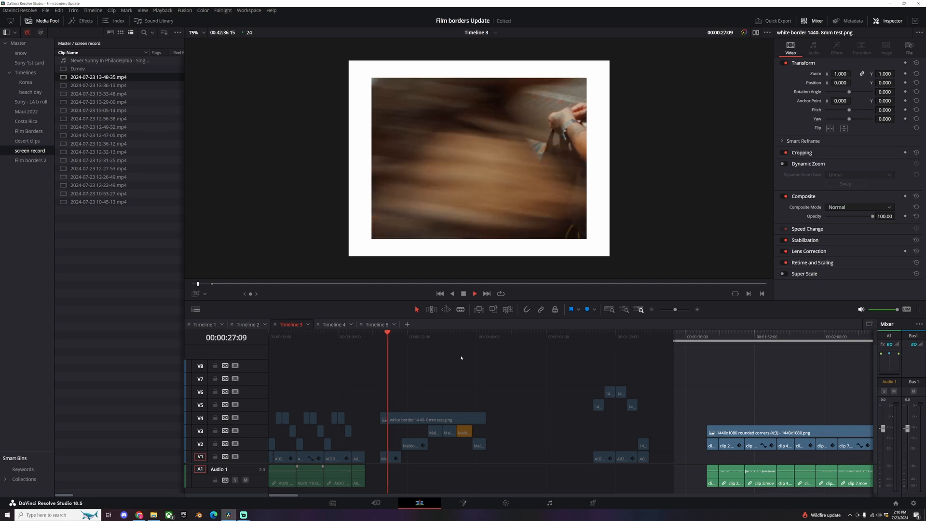
Step: On Timeline 2, select the 1650 x 1080 8mm white border.png clip to inspect its properties
click(247, 324)
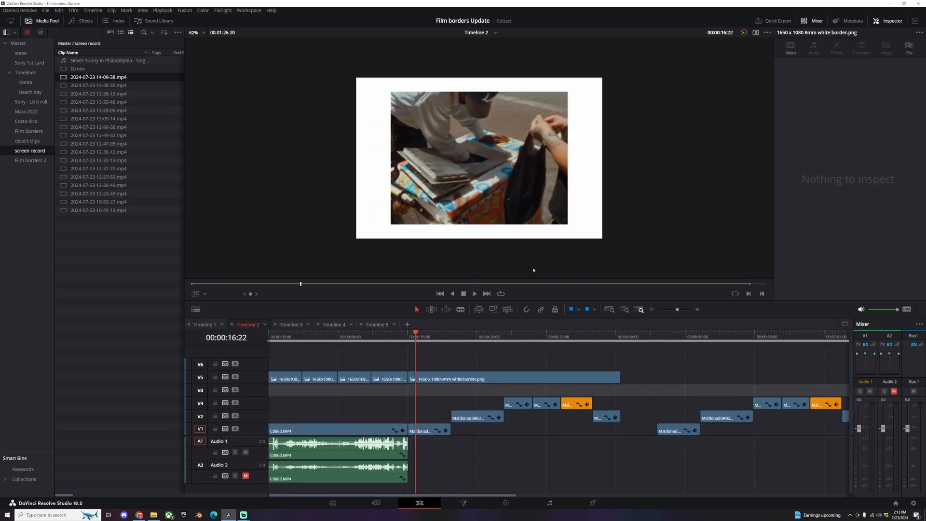
mouse_move(435, 370)
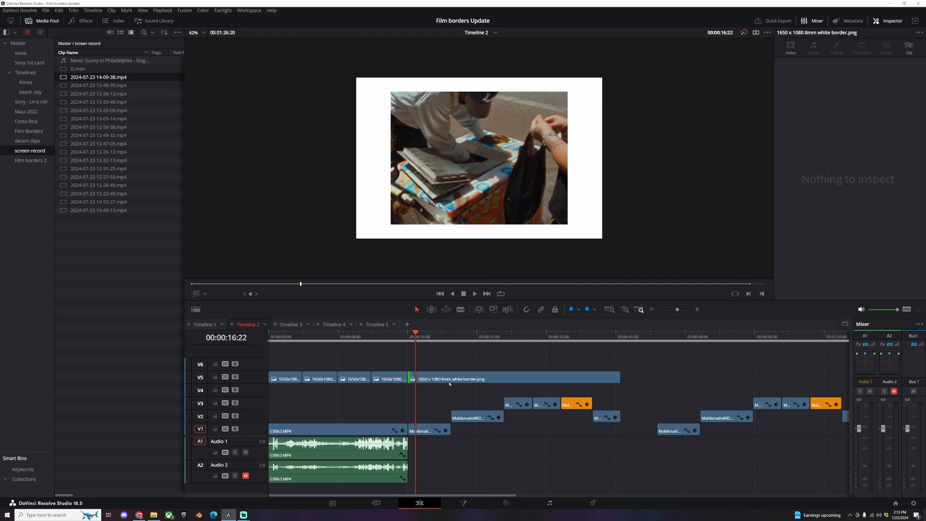
click(514, 378)
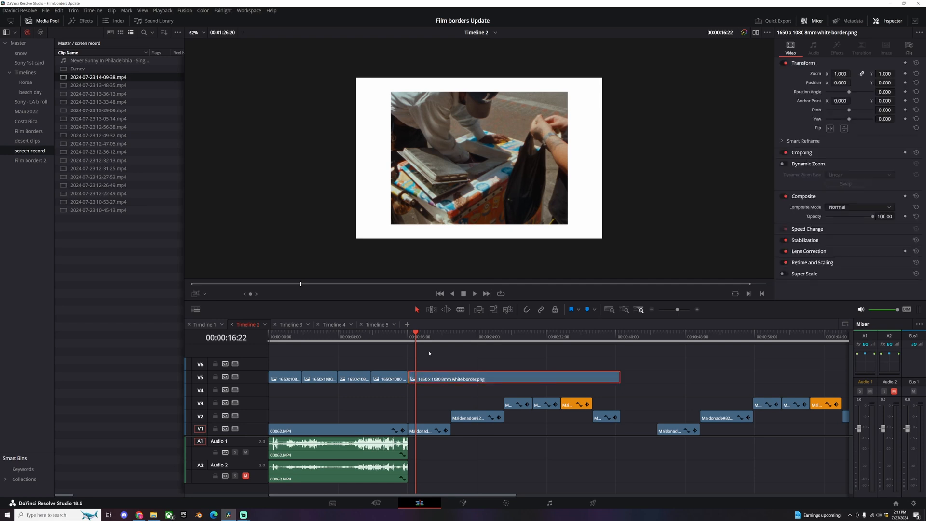
mouse_move(448, 336)
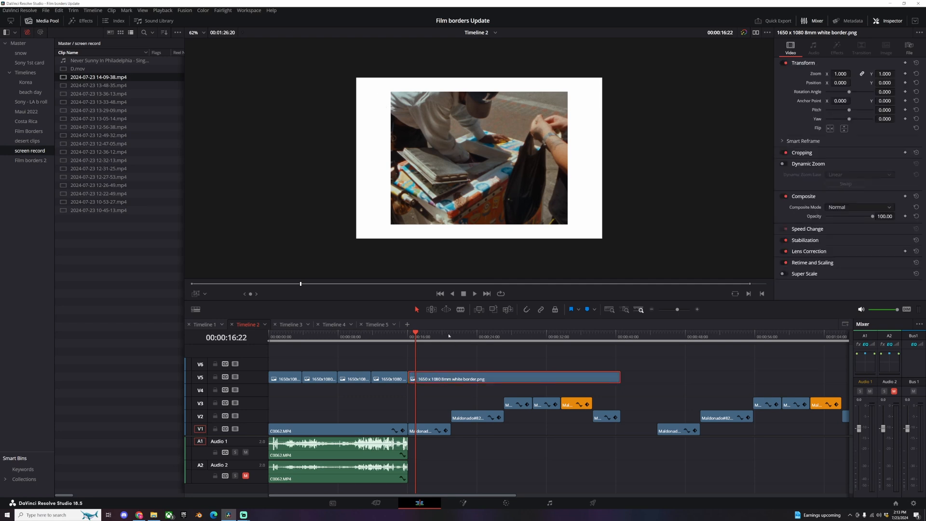
click(93, 10)
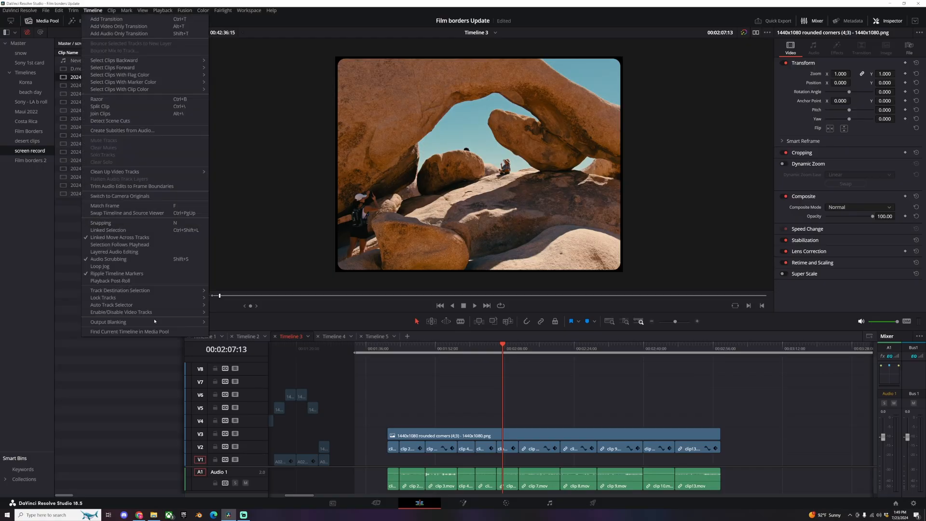
Step: Apply a widescreen Output Blanking ratio to the desert arch shot, checking Timeline 4 and back
click(108, 322)
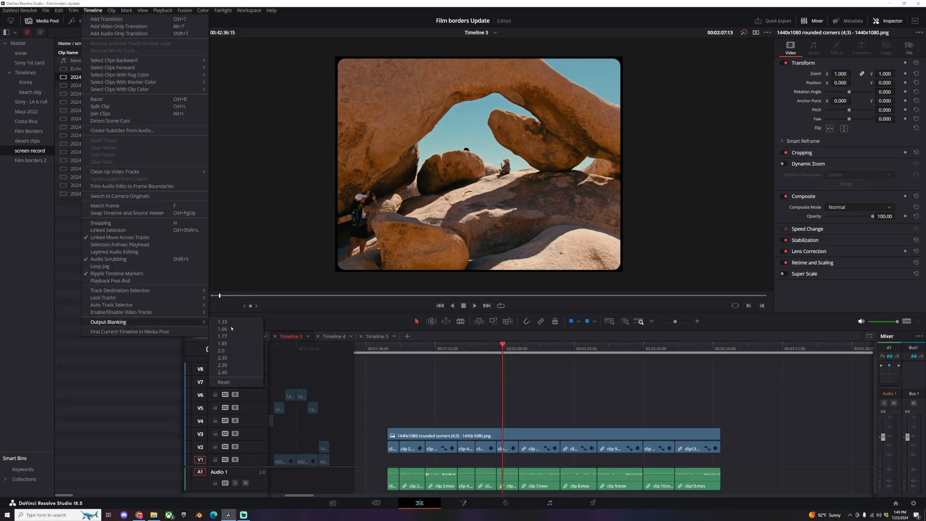
mouse_move(222, 336)
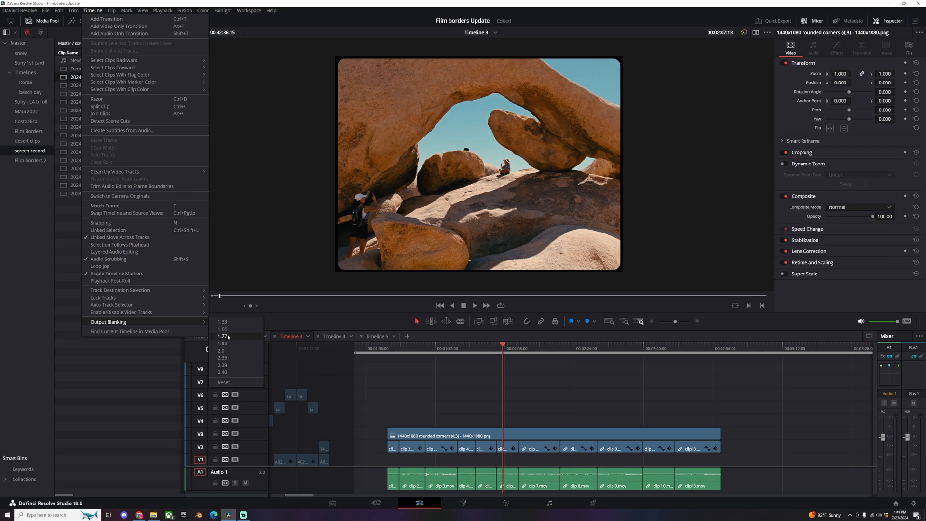
mouse_move(221, 350)
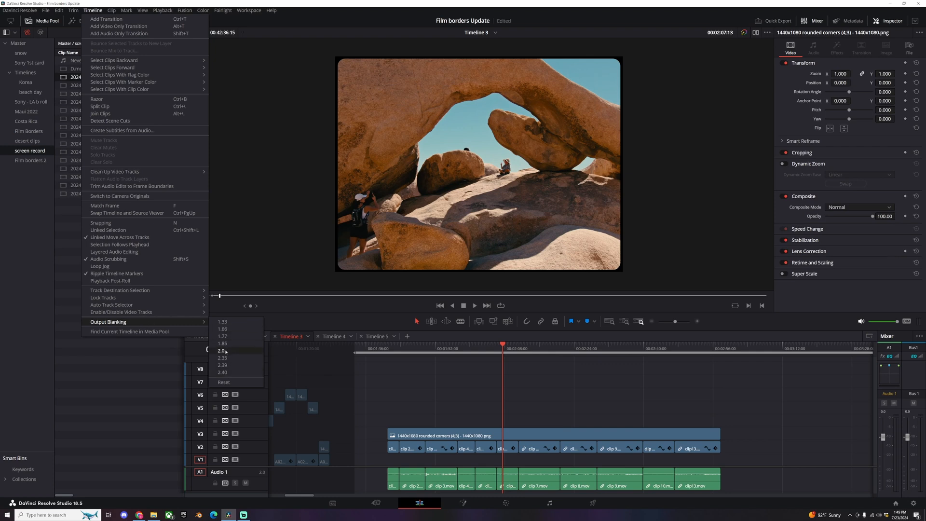
mouse_move(233, 372)
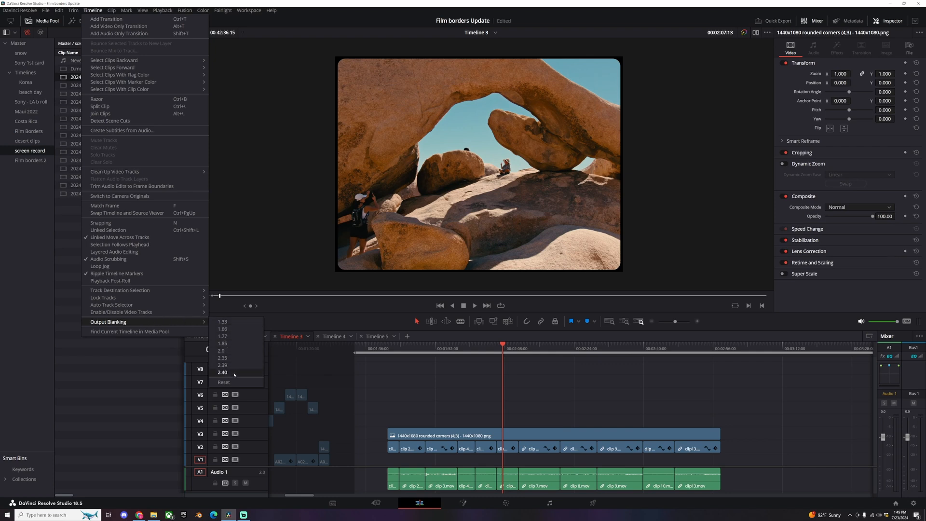
mouse_move(231, 358)
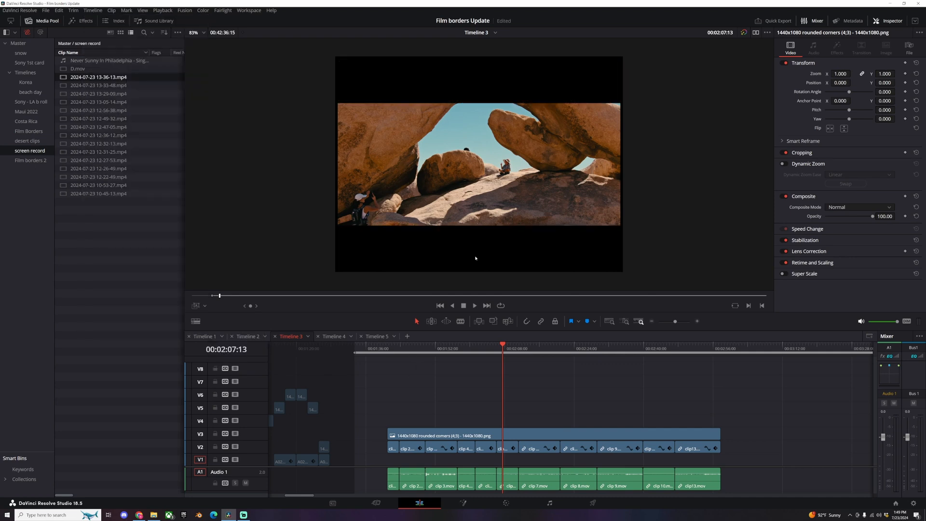
click(333, 336)
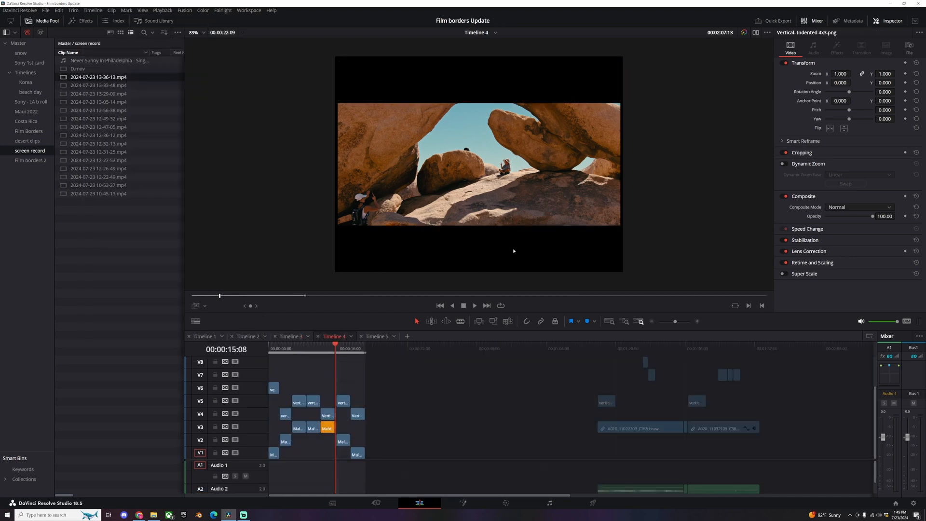
click(92, 10)
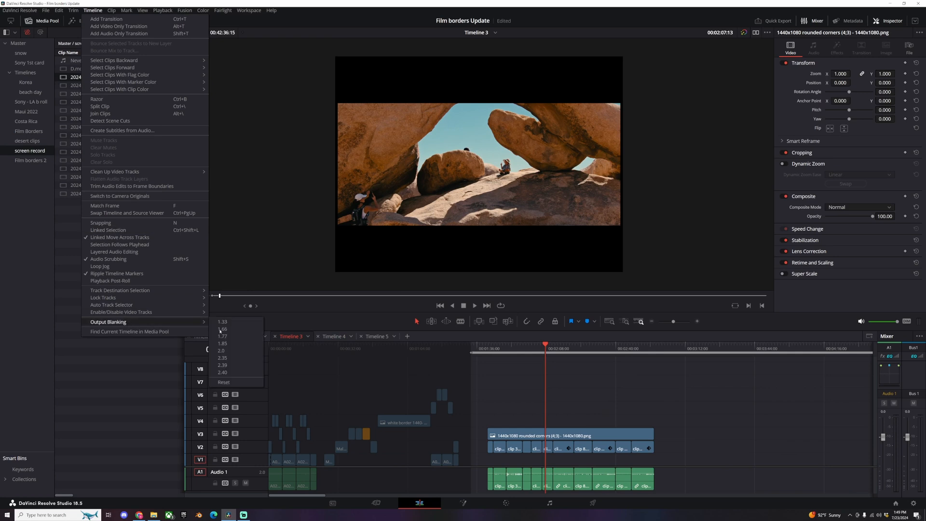